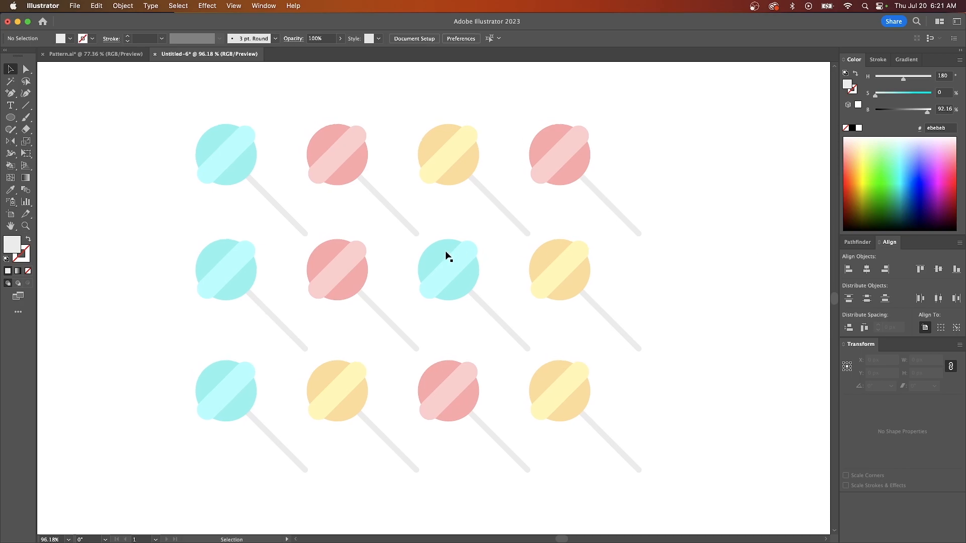
mouse_move(320, 223)
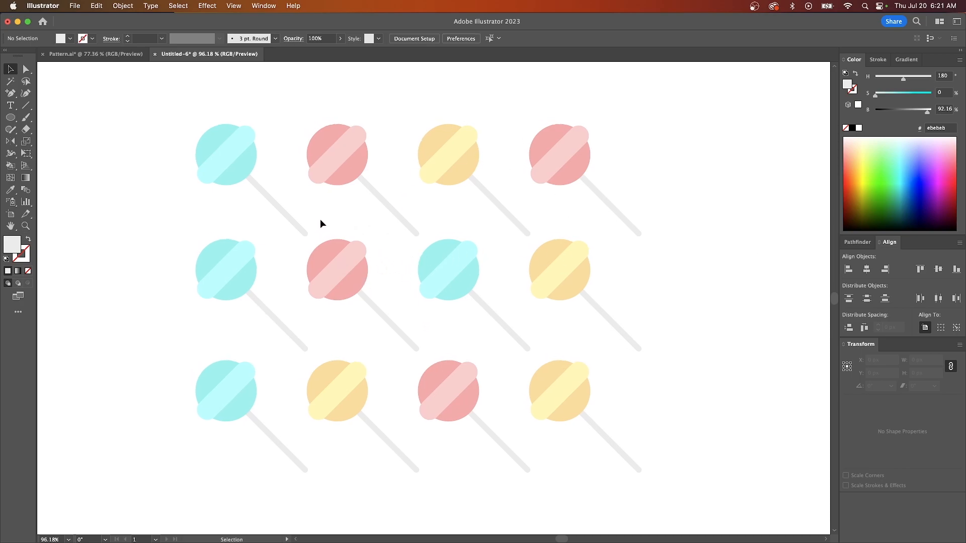
mouse_move(514, 285)
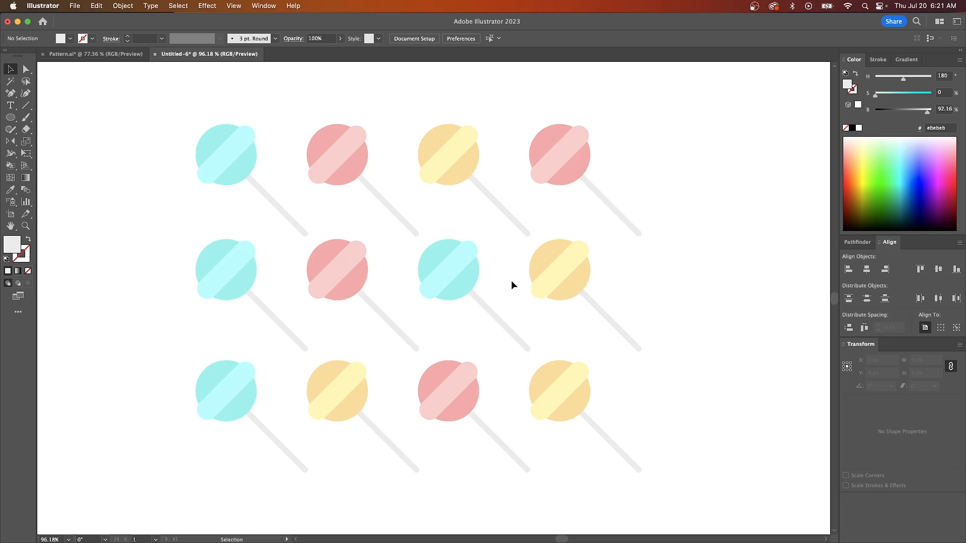
mouse_move(373, 248)
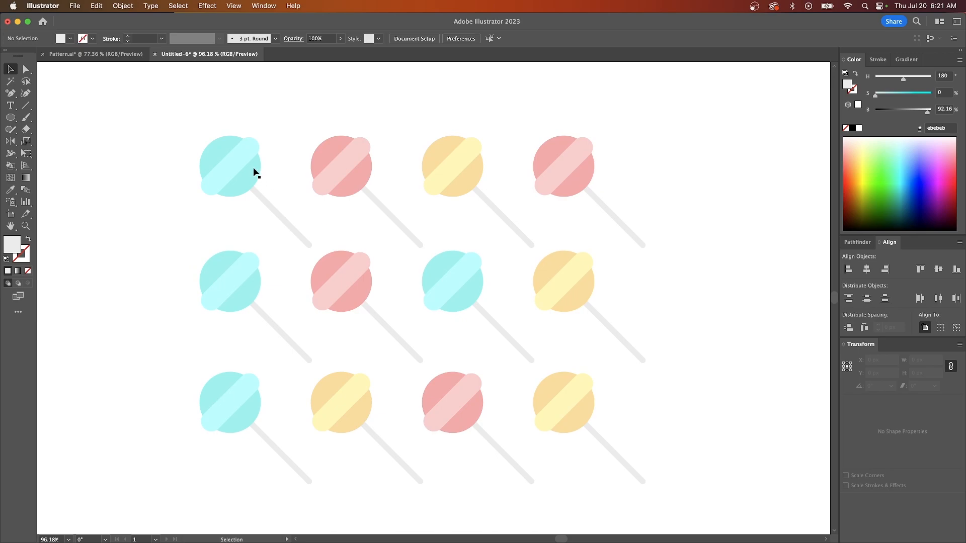
Step: Select all turquoise circles by matching fill colour and group the four lollipop heads
left_click(230, 164)
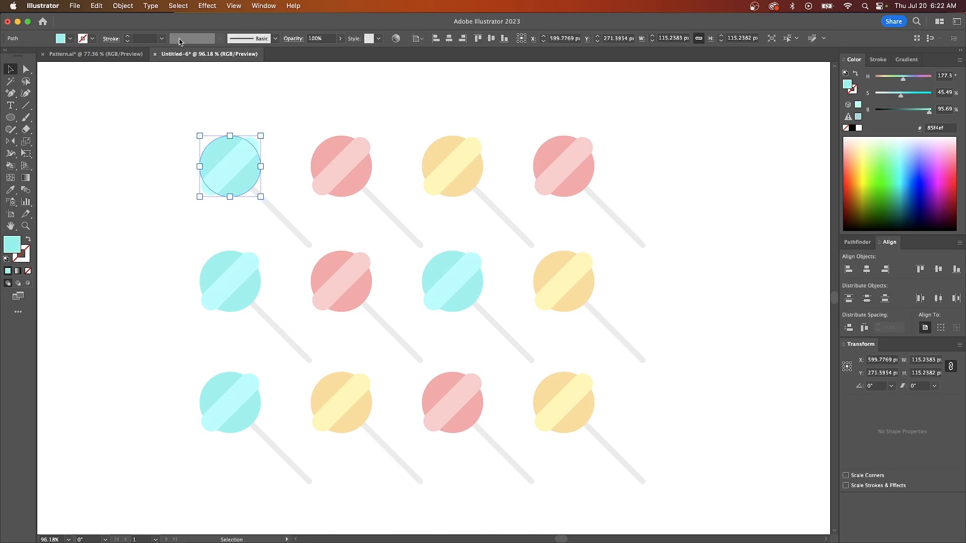
left_click(178, 6)
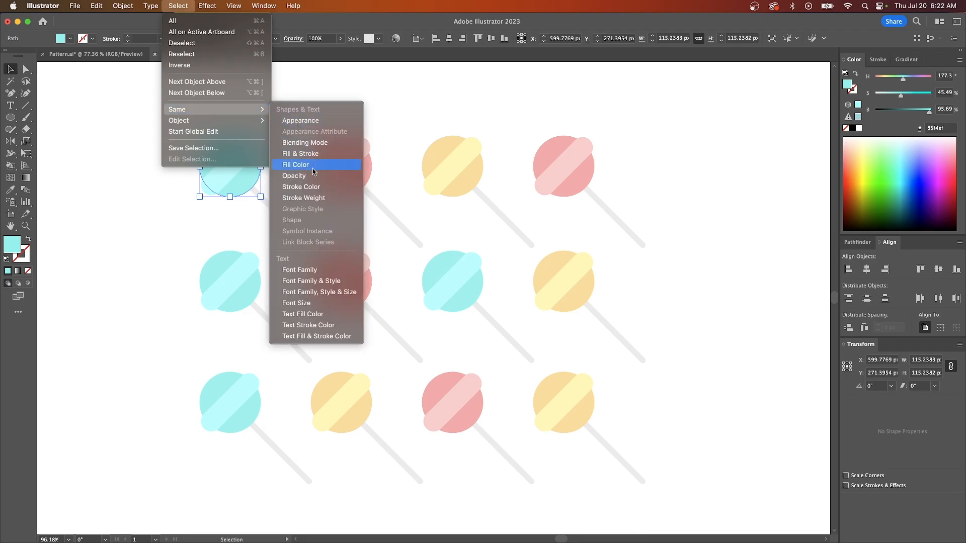
left_click(295, 164)
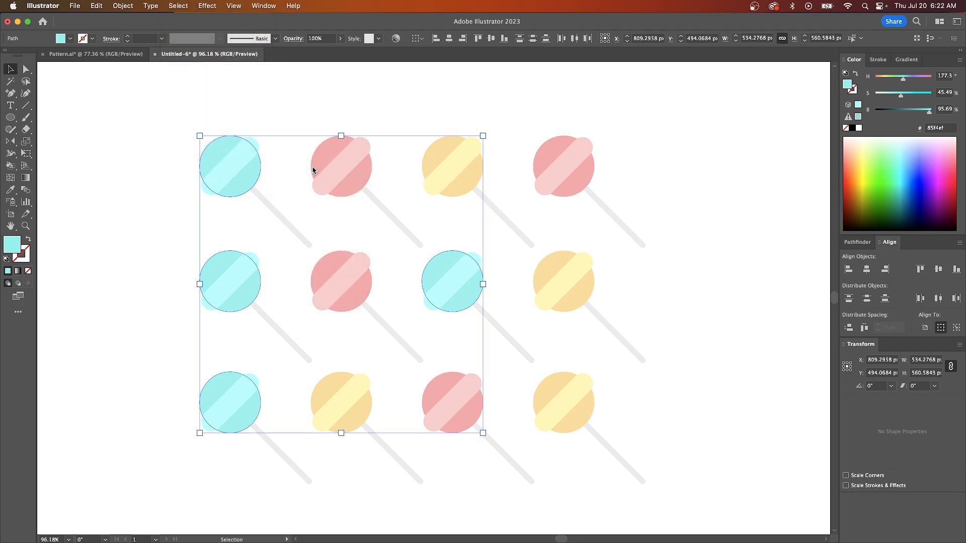
mouse_move(365, 220)
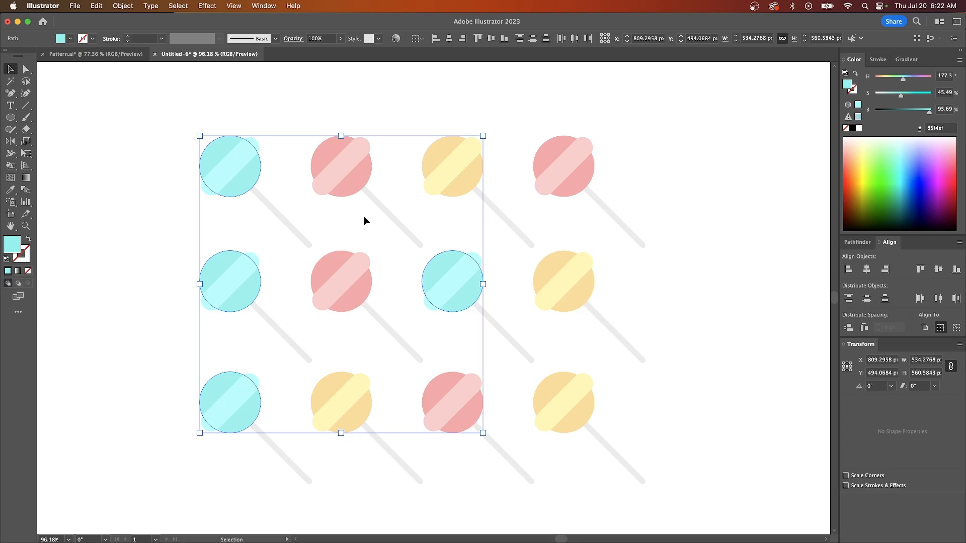
mouse_move(326, 290)
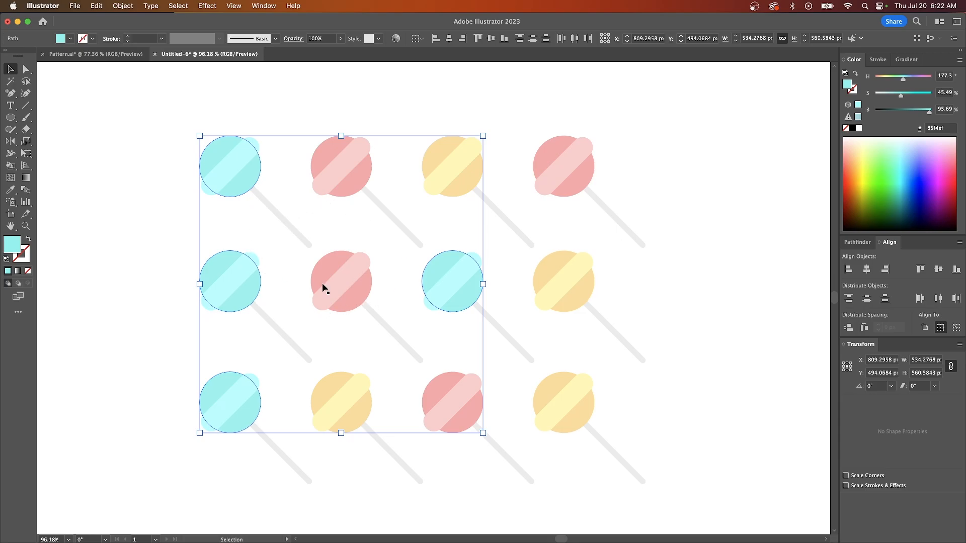
mouse_move(123, 6)
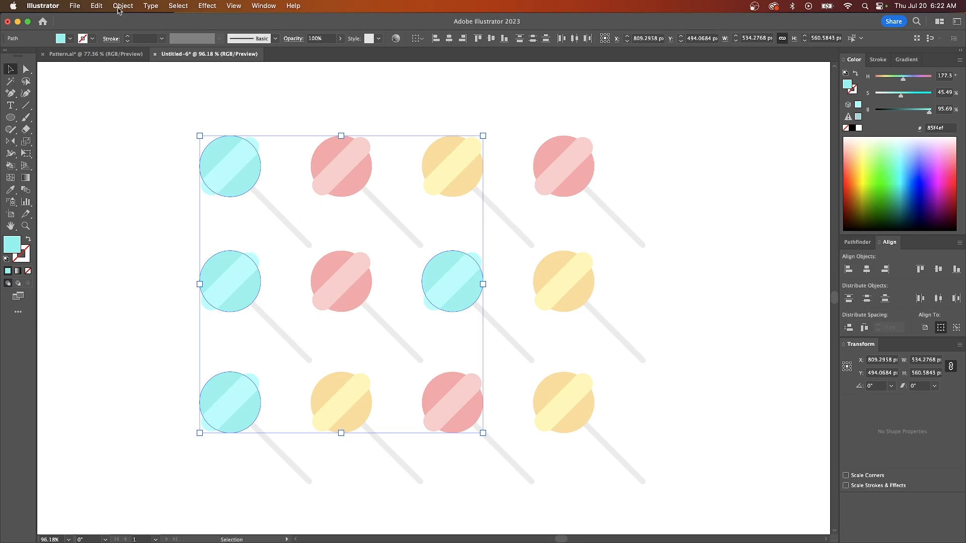
left_click(123, 6)
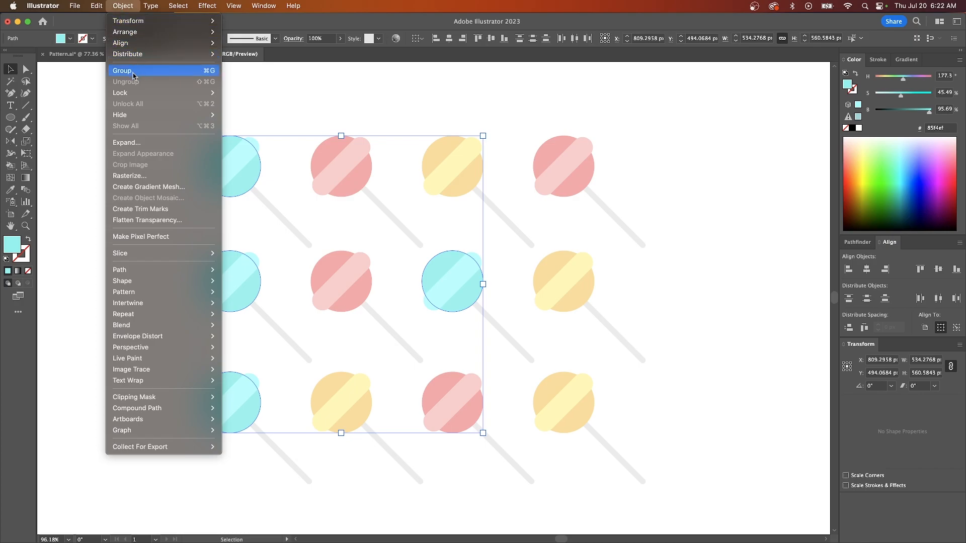
left_click(121, 71)
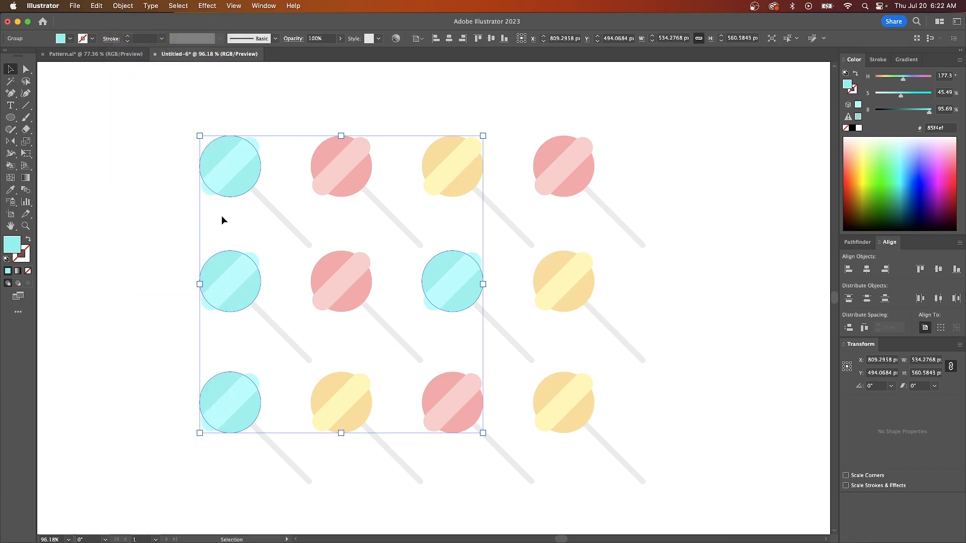
mouse_move(283, 268)
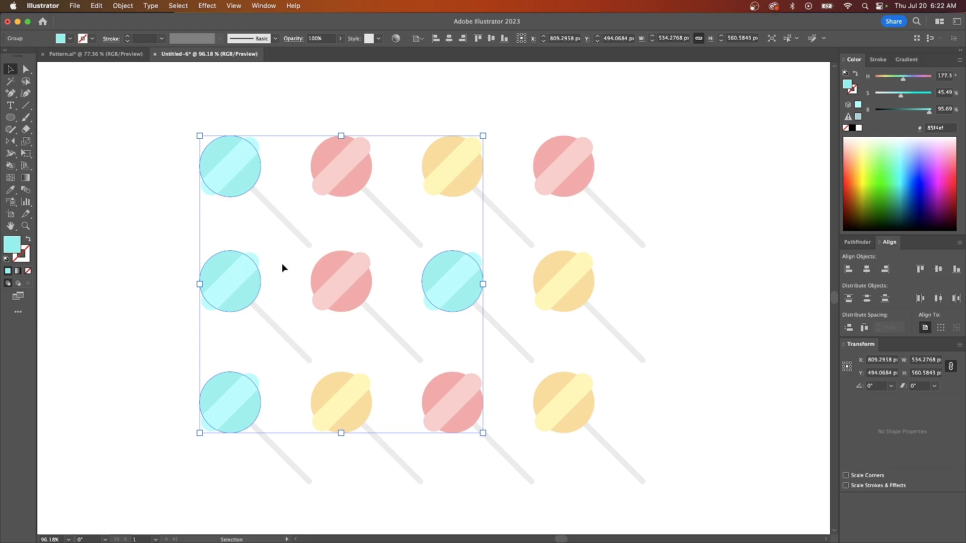
mouse_move(225, 181)
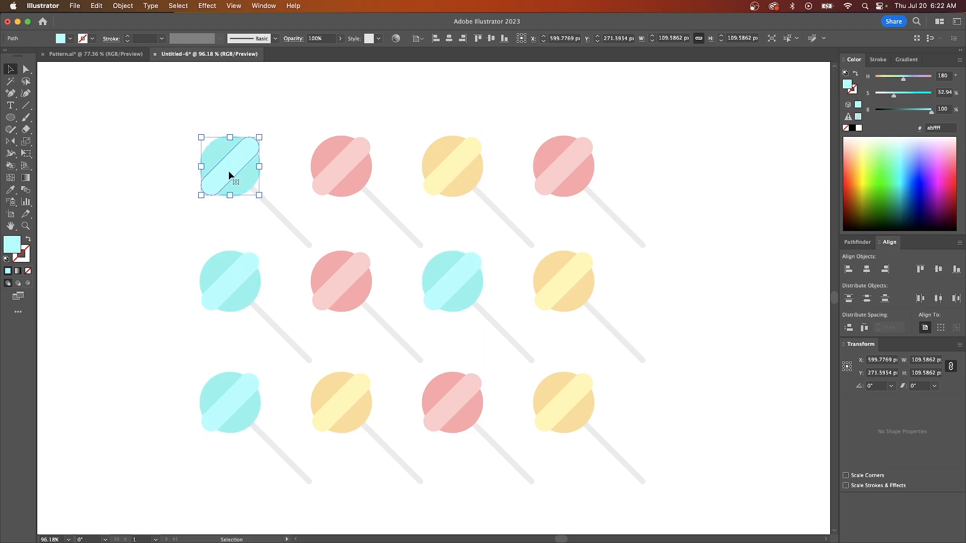
mouse_move(468, 272)
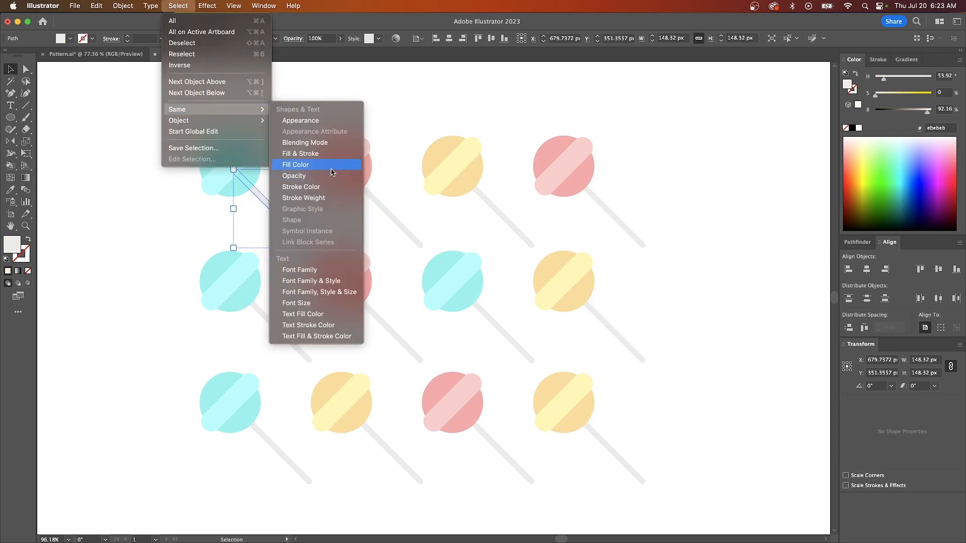
left_click(295, 165)
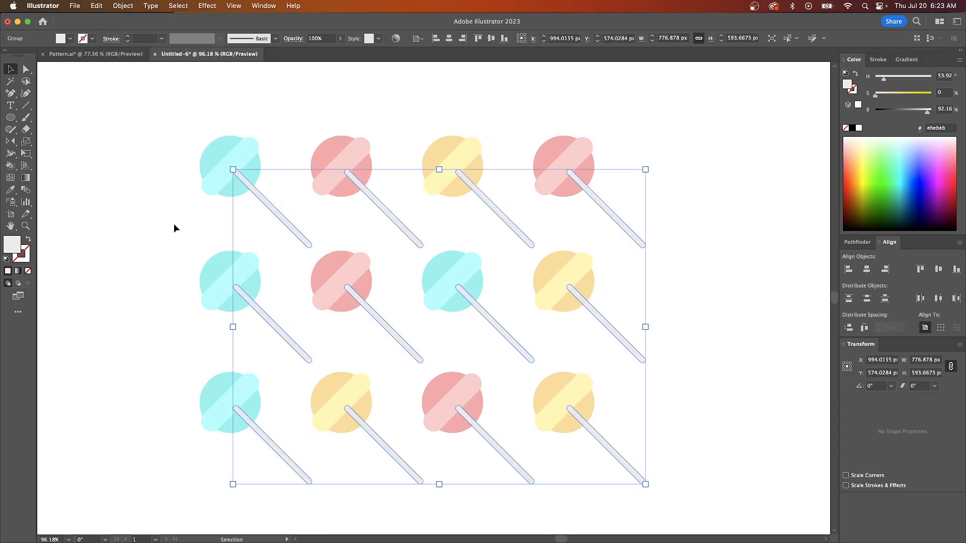
mouse_move(266, 173)
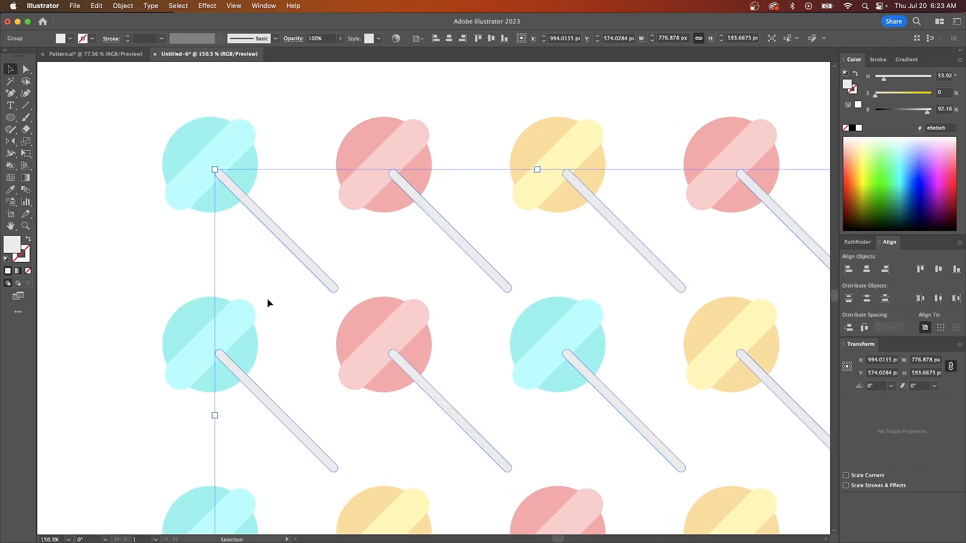
mouse_move(258, 209)
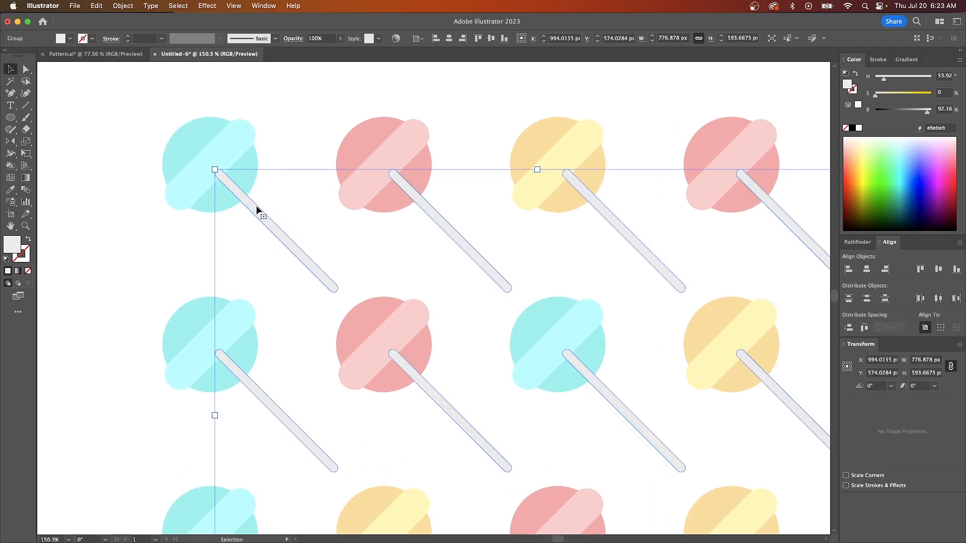
mouse_move(259, 168)
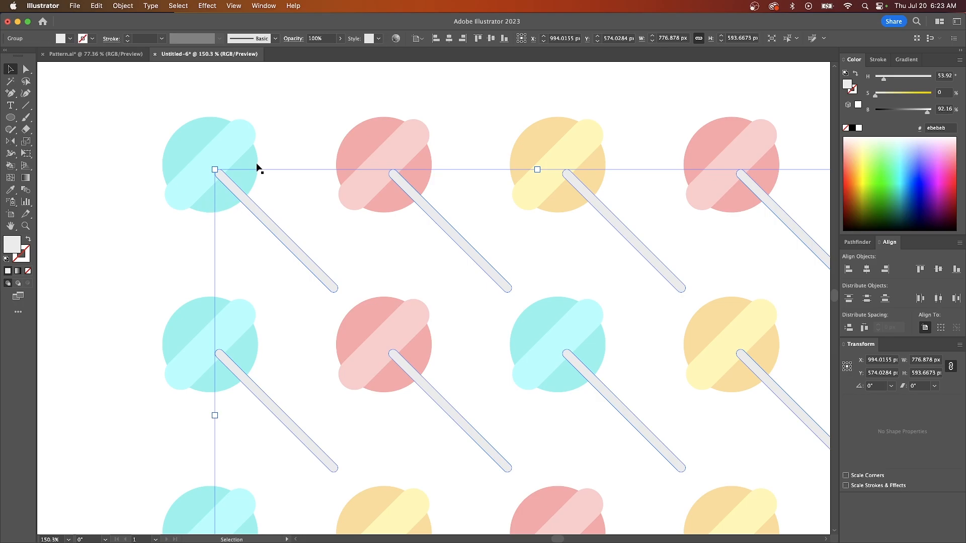
mouse_move(293, 248)
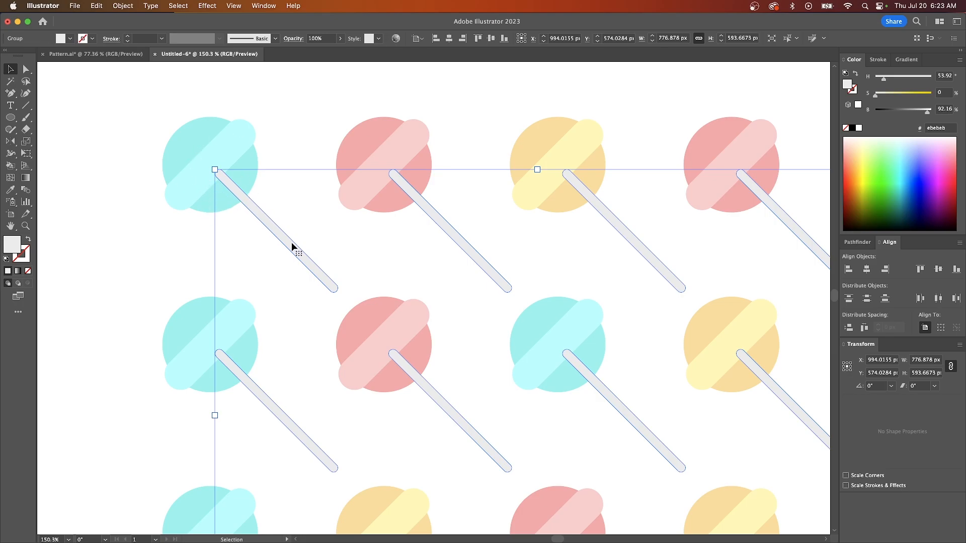
Step: Open the stacking options for the lollipop sticks group
right_click(281, 237)
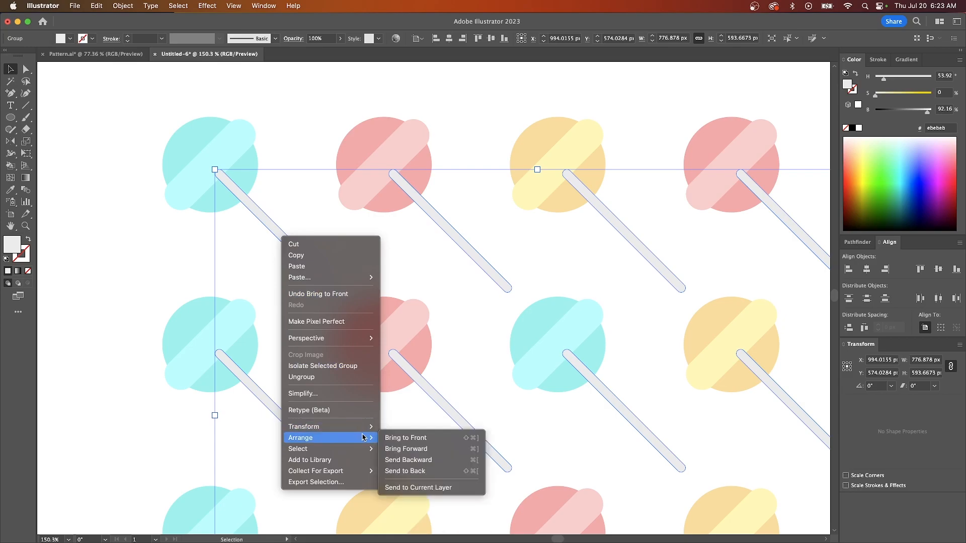
mouse_move(425, 460)
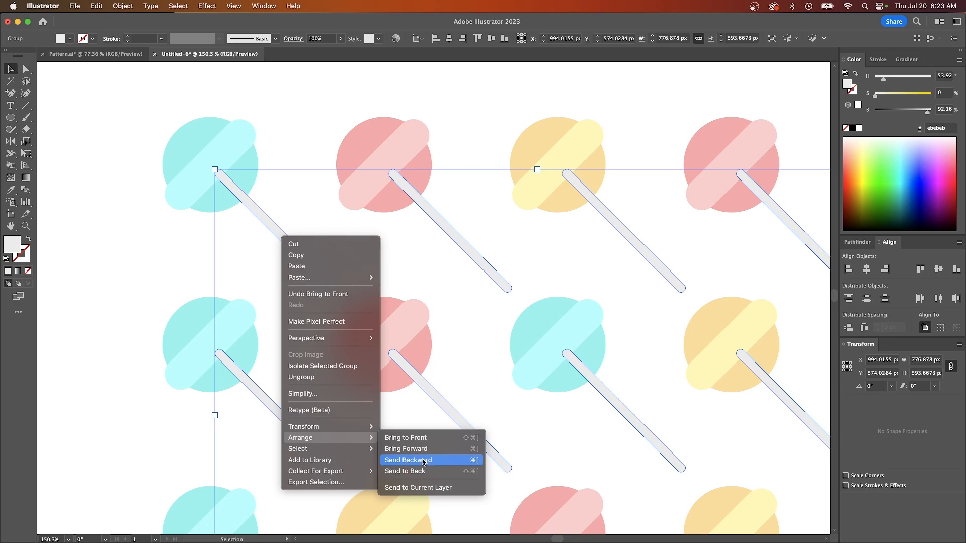
mouse_move(422, 463)
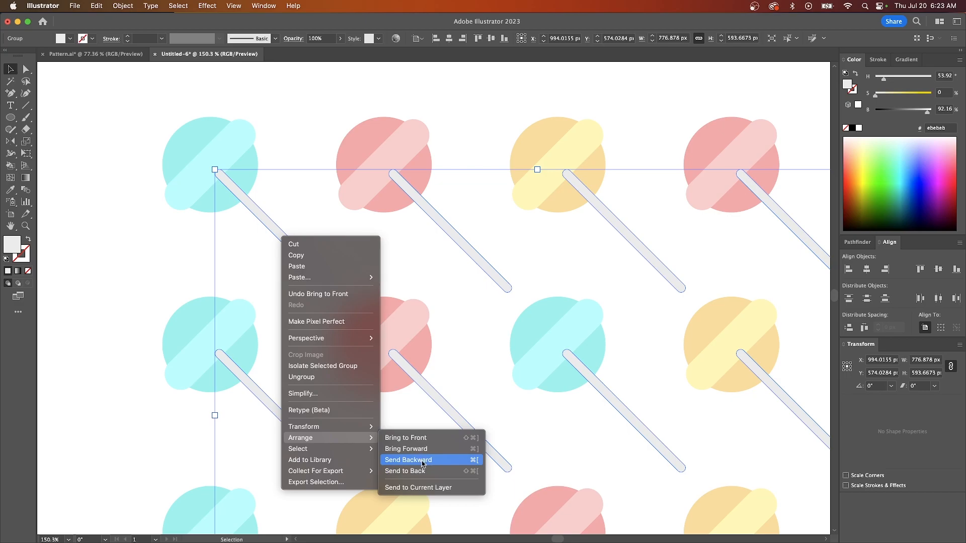
mouse_move(423, 471)
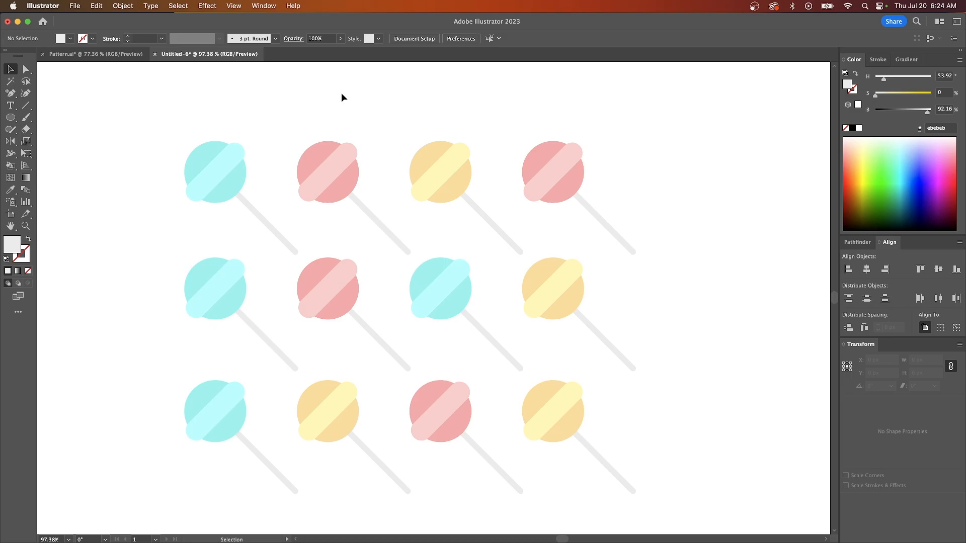
Step: Show and resize the Layers panel, then target one lollipop group in Layer 1
left_click(263, 5)
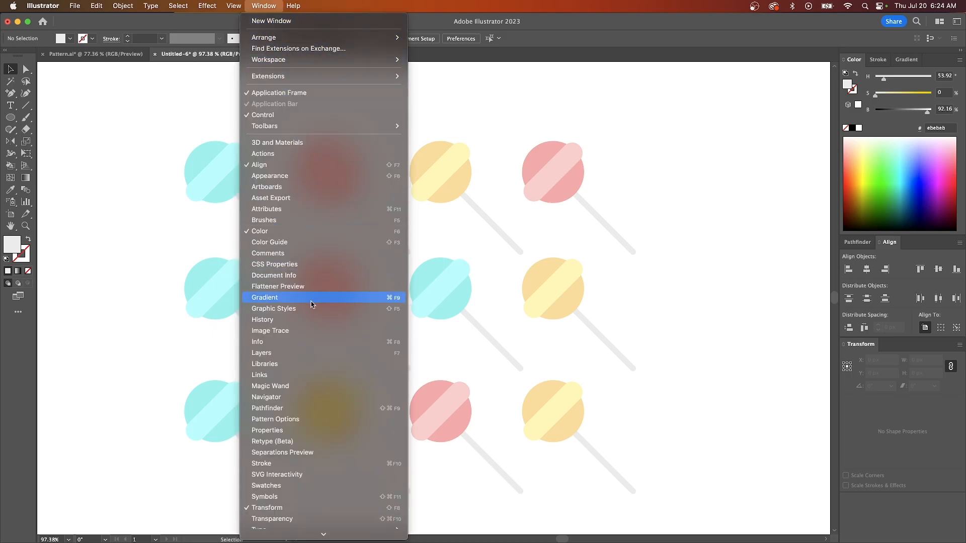
left_click(261, 352)
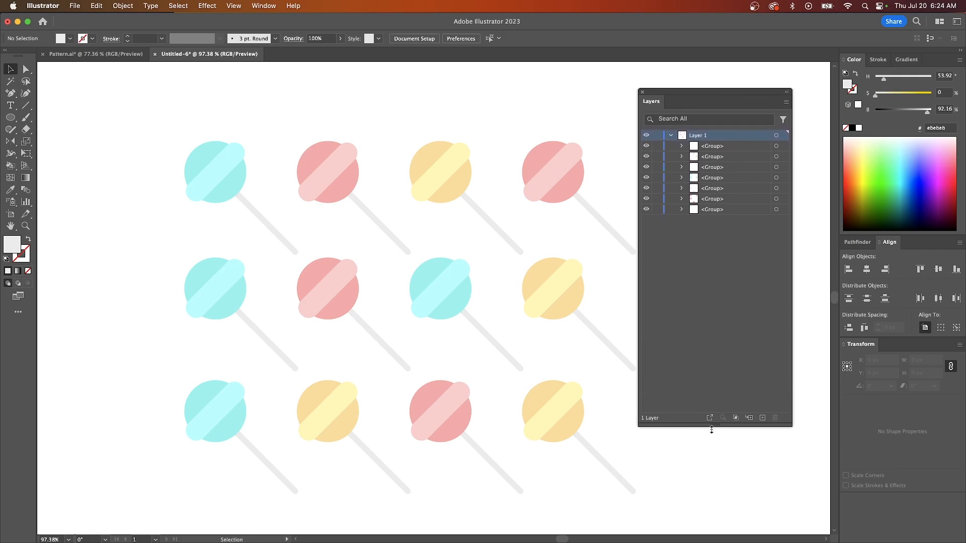
left_click(711, 188)
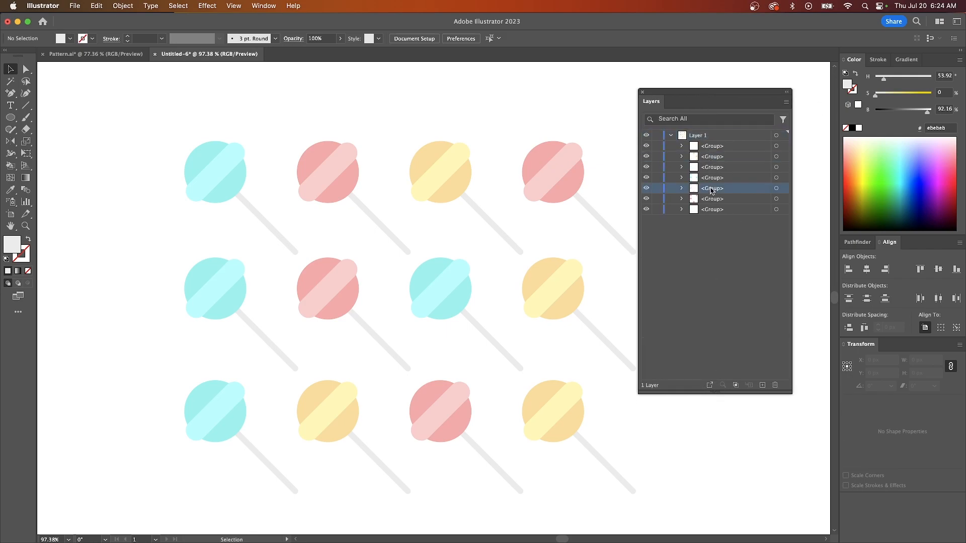
left_click(222, 171)
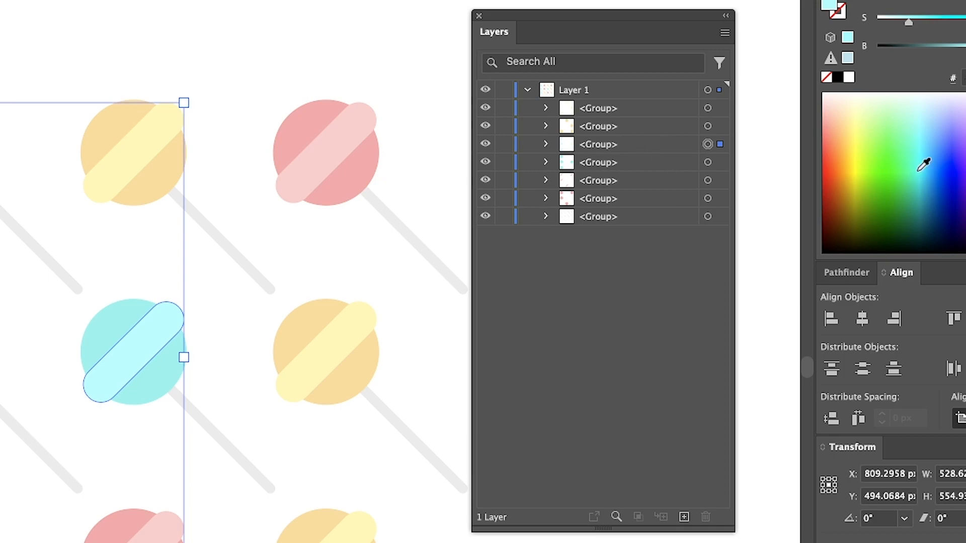
mouse_move(52, 194)
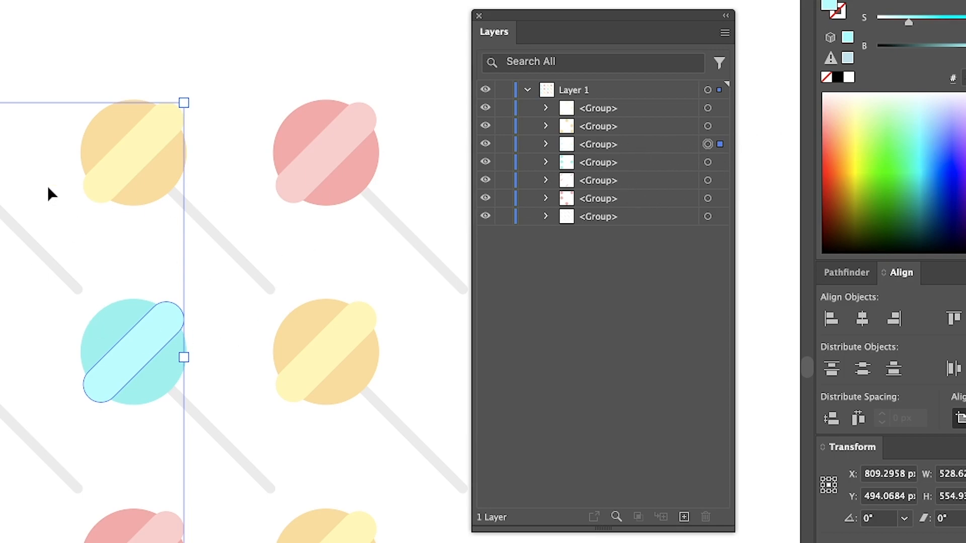
Step: Rename the cyan lollipop group, typing 'Light Gre' as its name
left_click(597, 144)
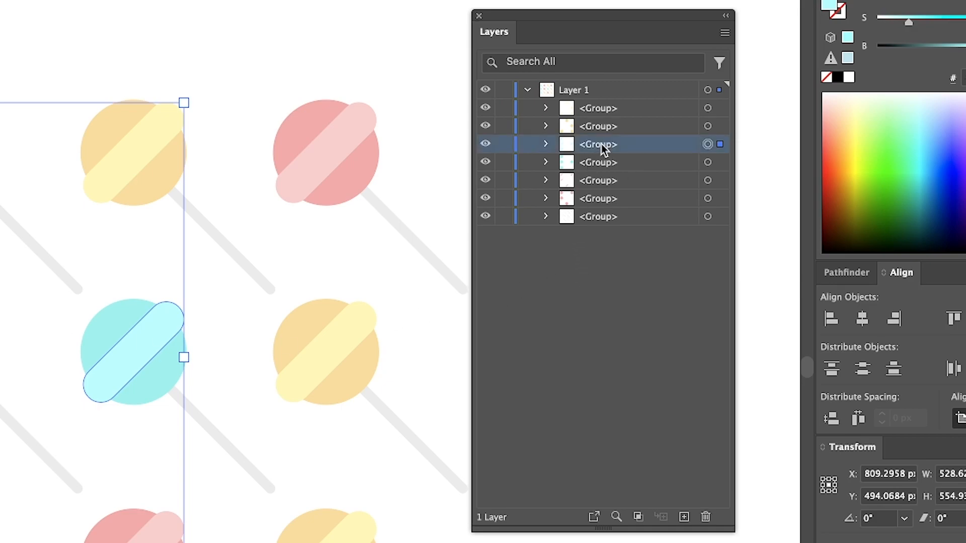
double_click(597, 144)
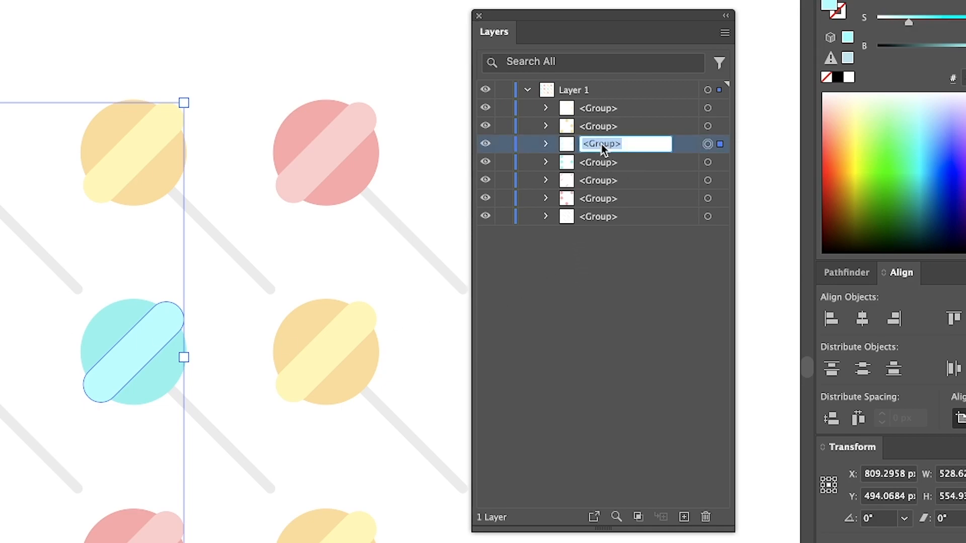
type("Light Green")
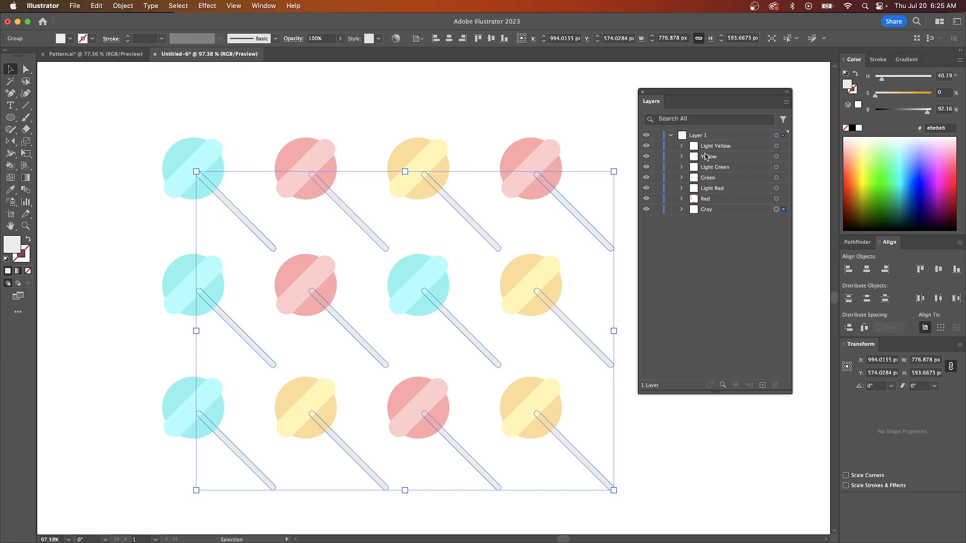
mouse_move(714, 181)
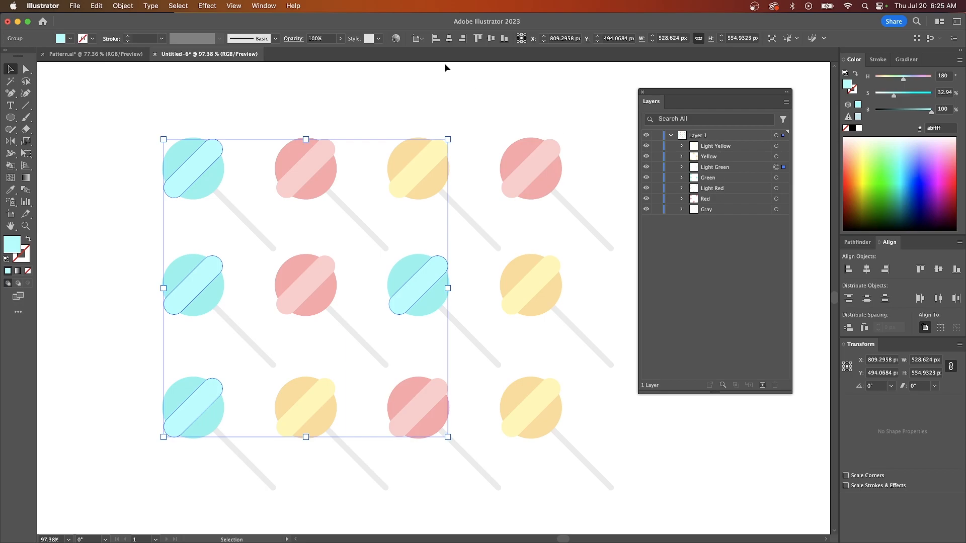
left_click(442, 93)
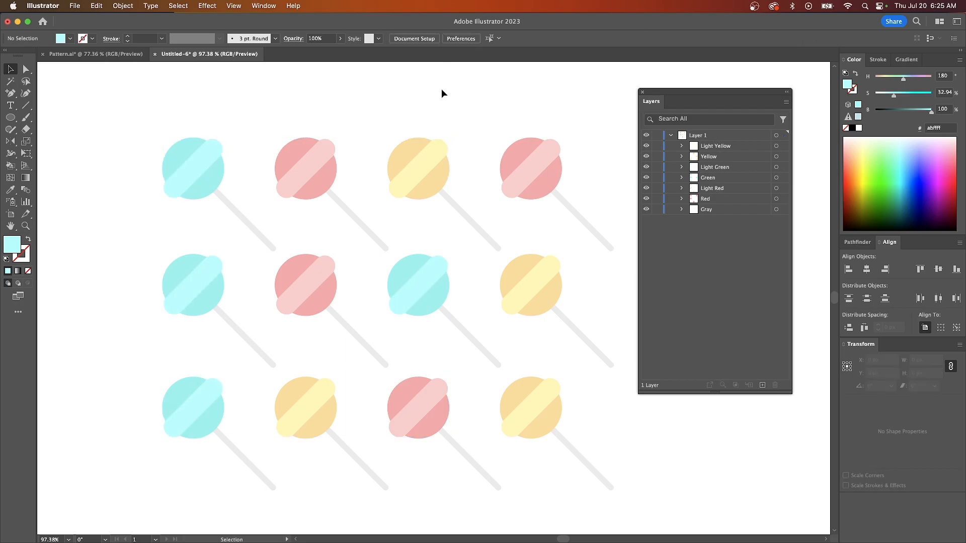